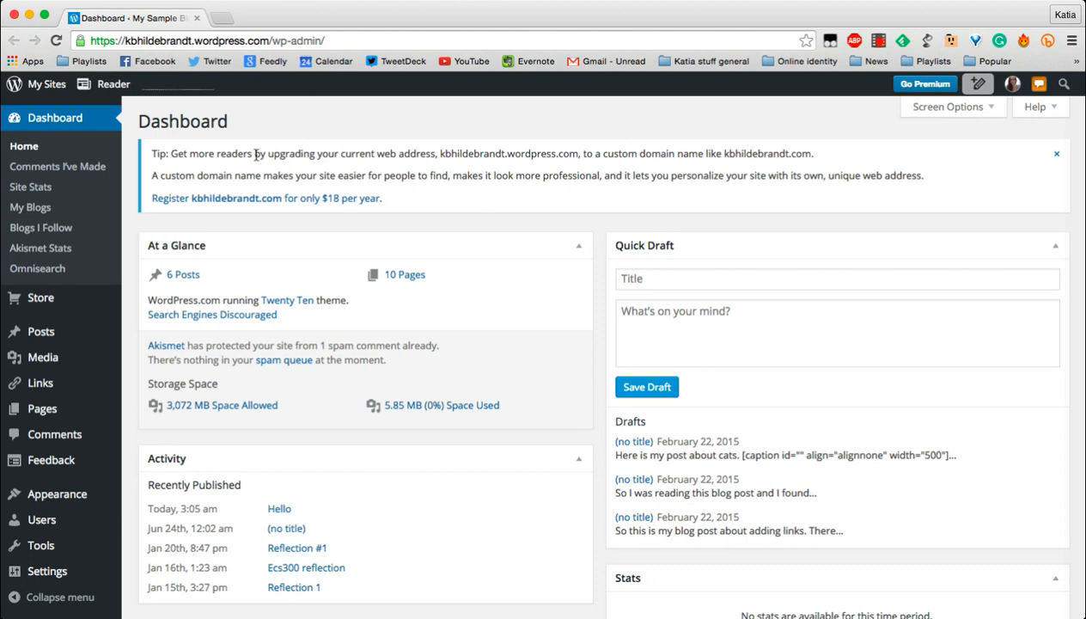
pyautogui.moveTo(238, 46)
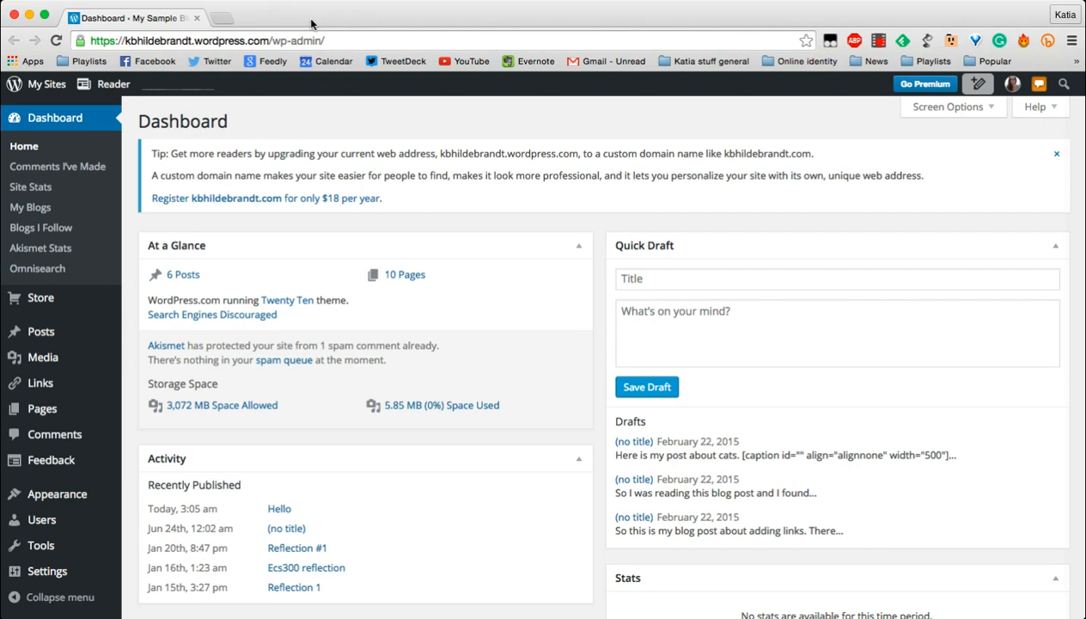
pyautogui.moveTo(313, 232)
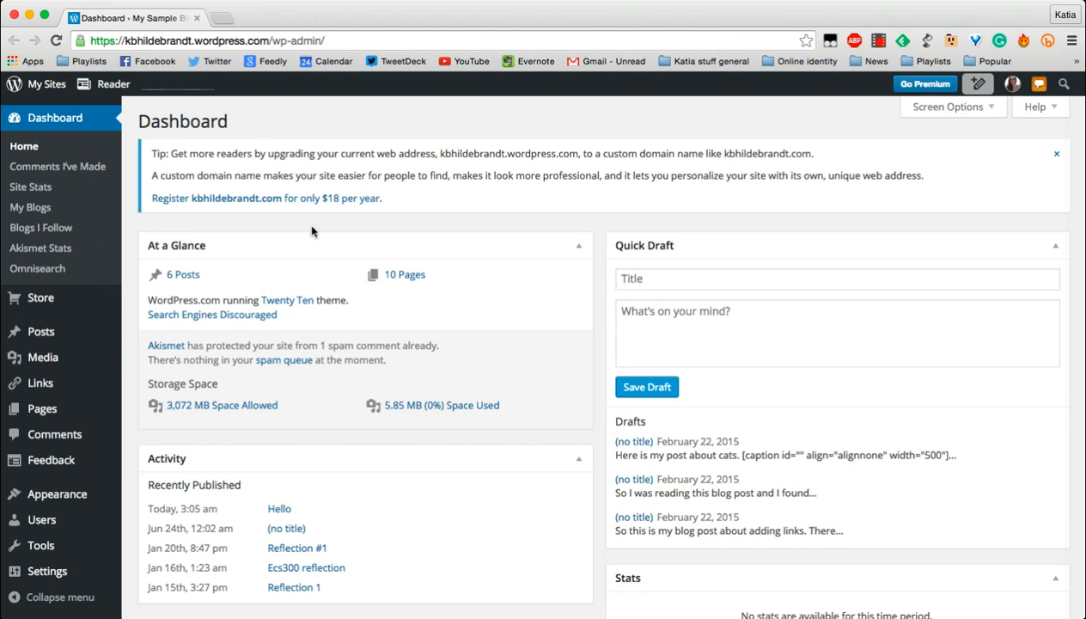
pyautogui.moveTo(41, 332)
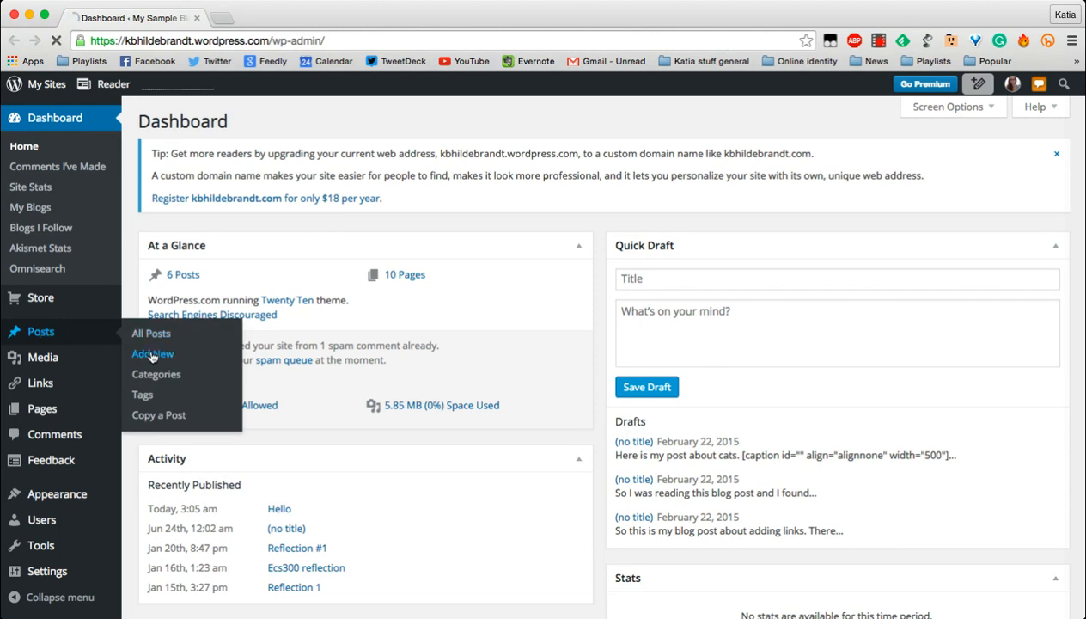
# - Create a new post titled 'Hello' with the body 'I like cats.'
pyautogui.click(152, 353)
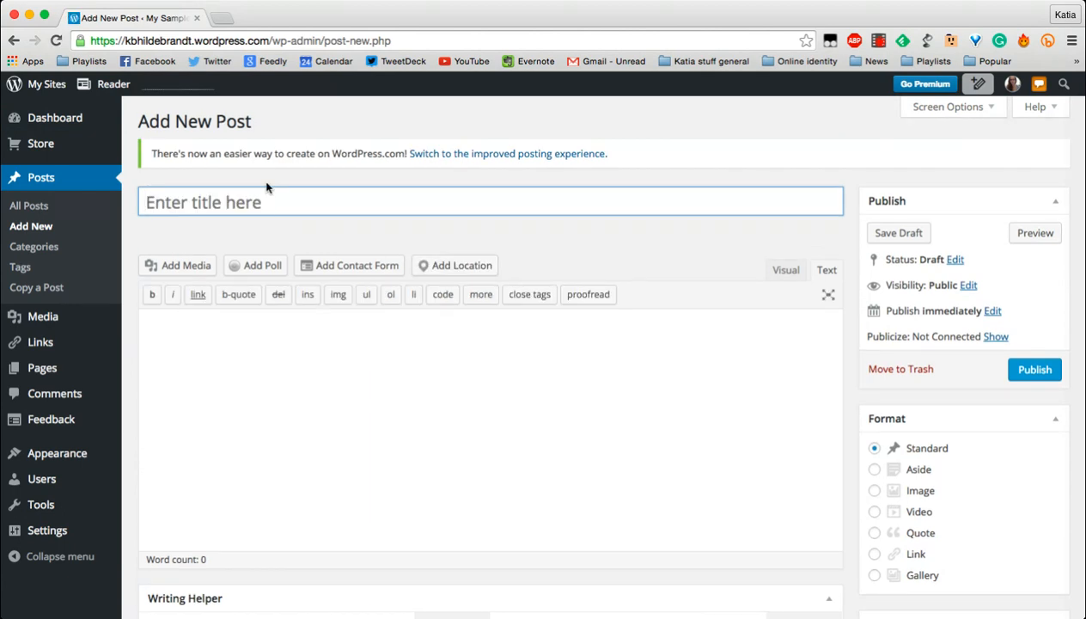
pyautogui.write('Hello')
pyautogui.click(491, 429)
pyautogui.write('I like cats')
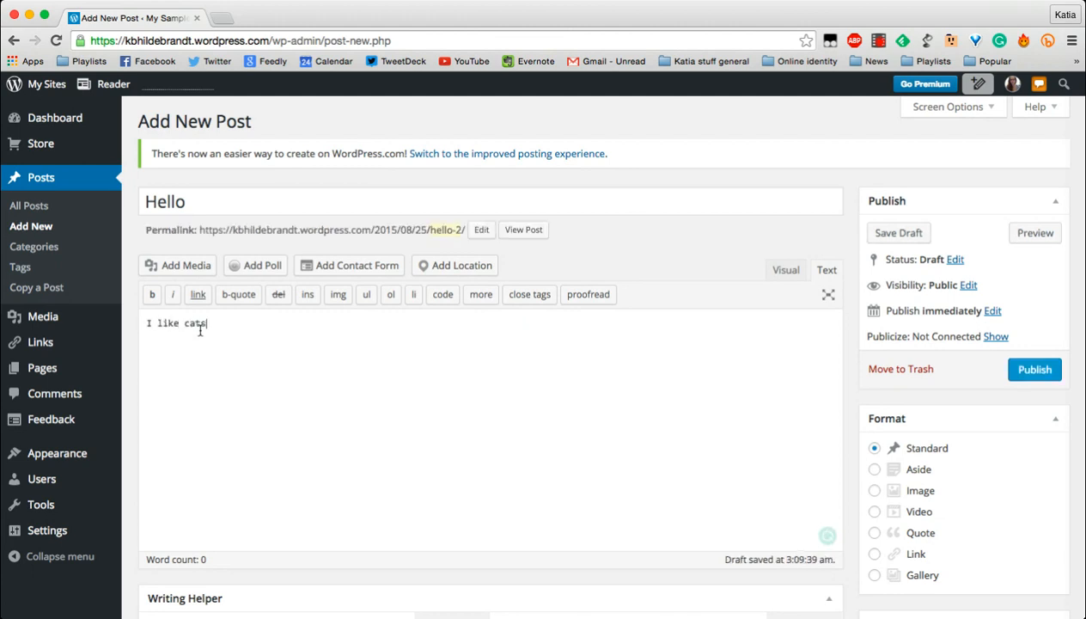
pyautogui.write('.')
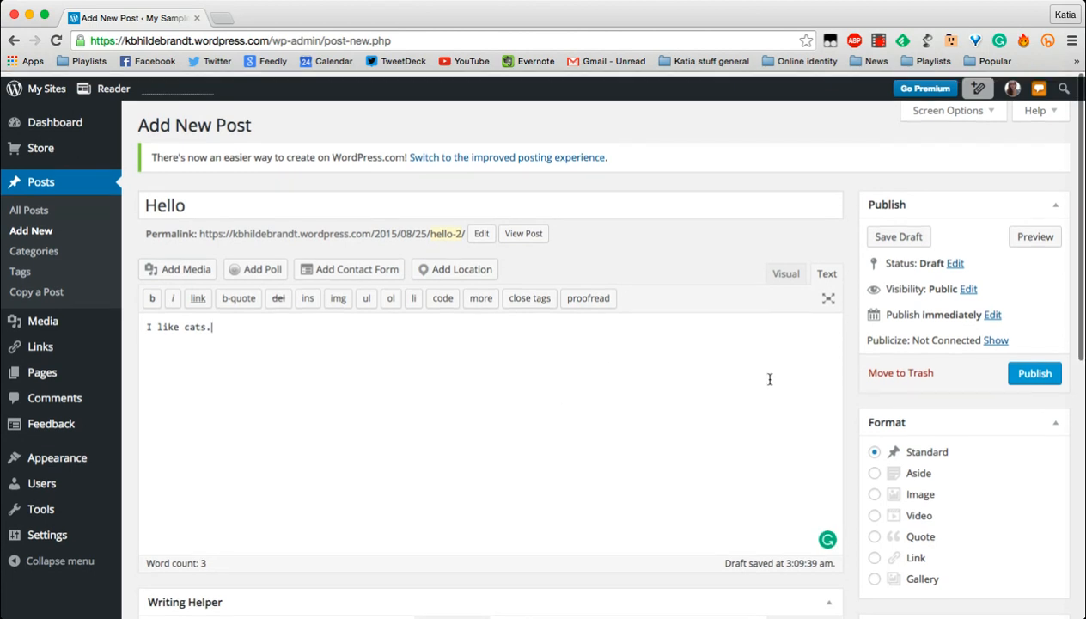
# - Add a new category named 'Postsaboutcats' from the post's Categories box
pyautogui.scroll(-3)
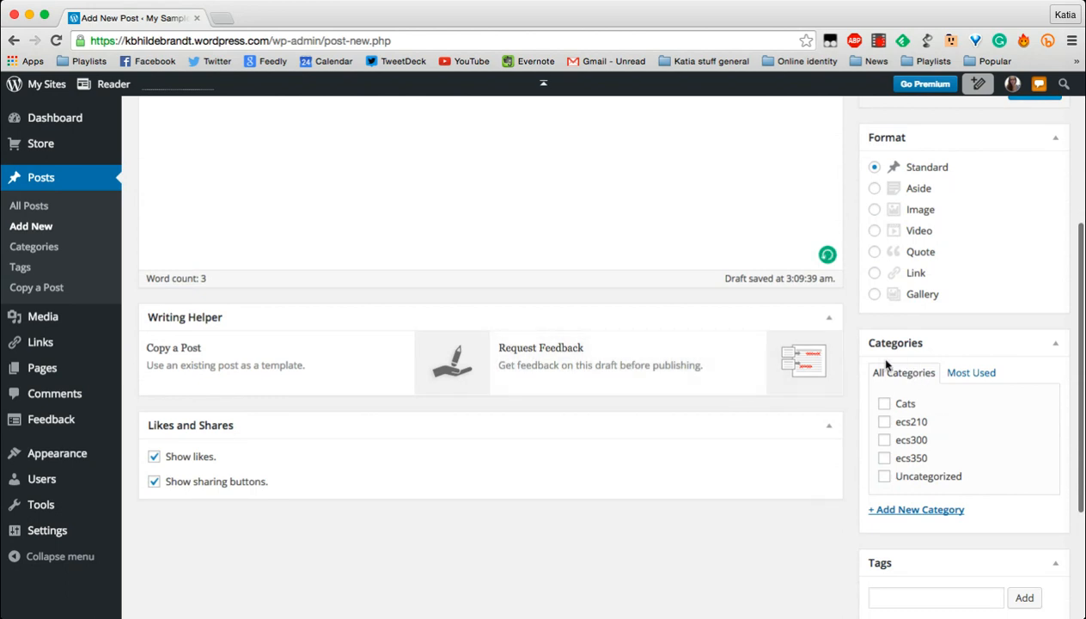
pyautogui.moveTo(926, 350)
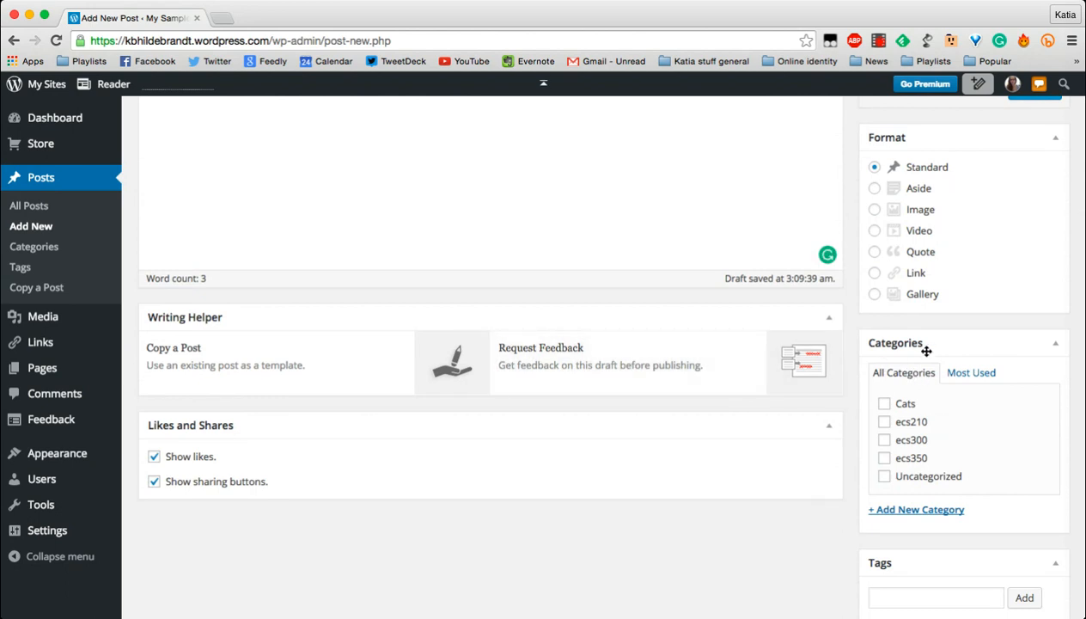
pyautogui.click(916, 509)
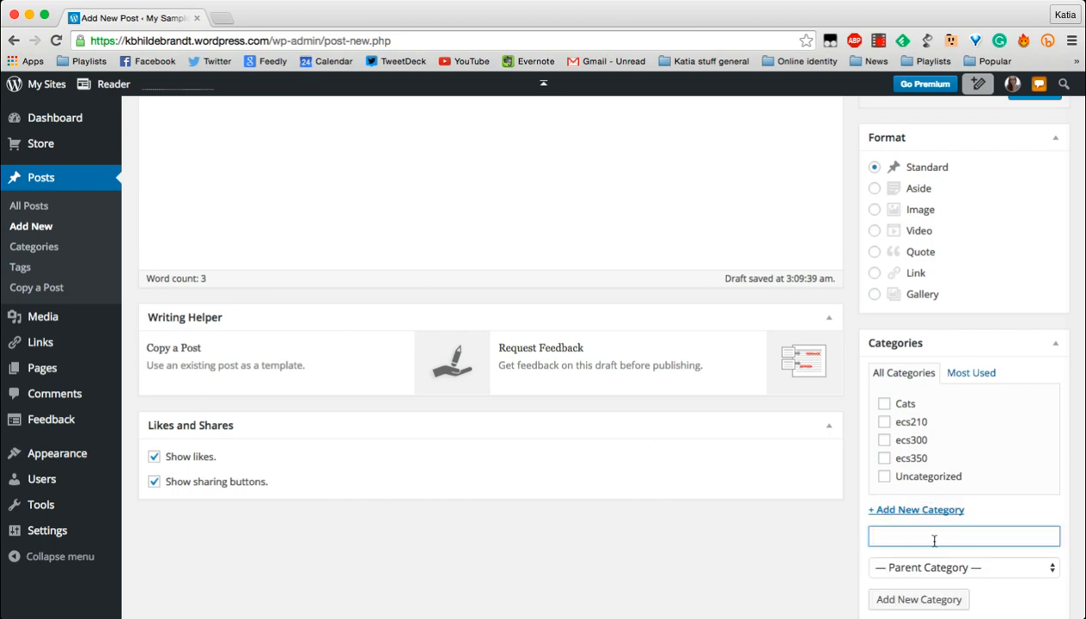
pyautogui.write('Posts')
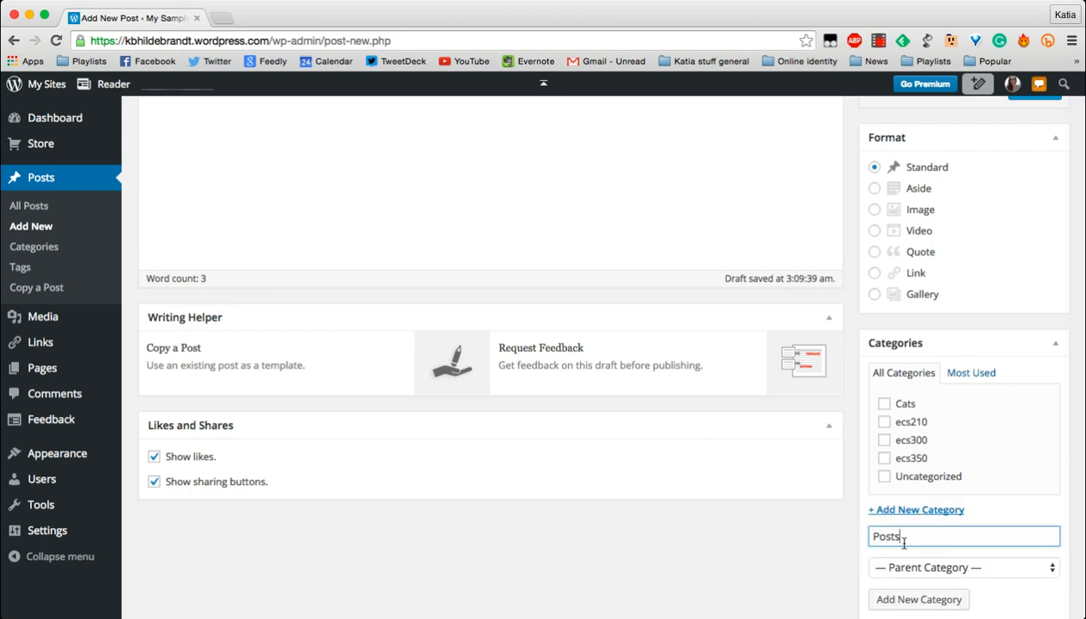
pyautogui.write('aboutcats')
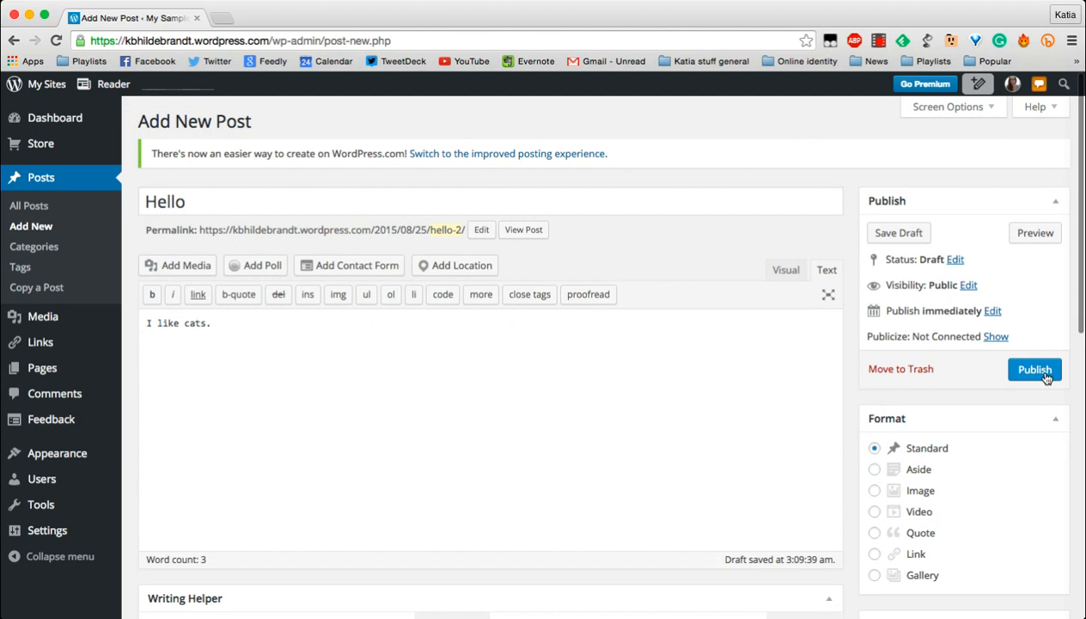
# - Publish the 'Hello' post and view its live page
pyautogui.click(1035, 369)
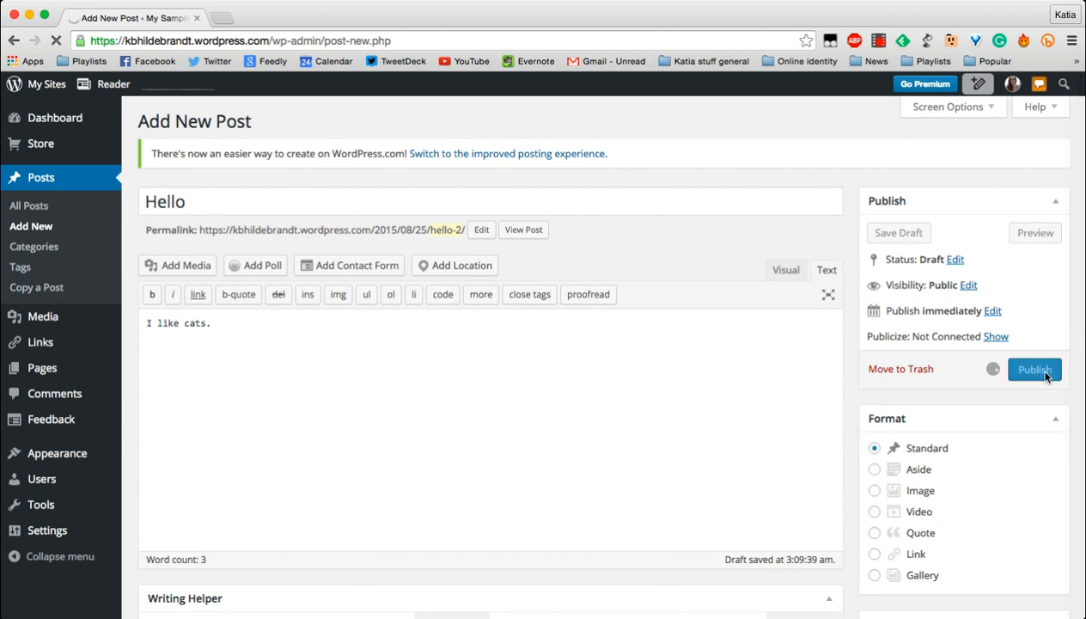
pyautogui.click(1035, 368)
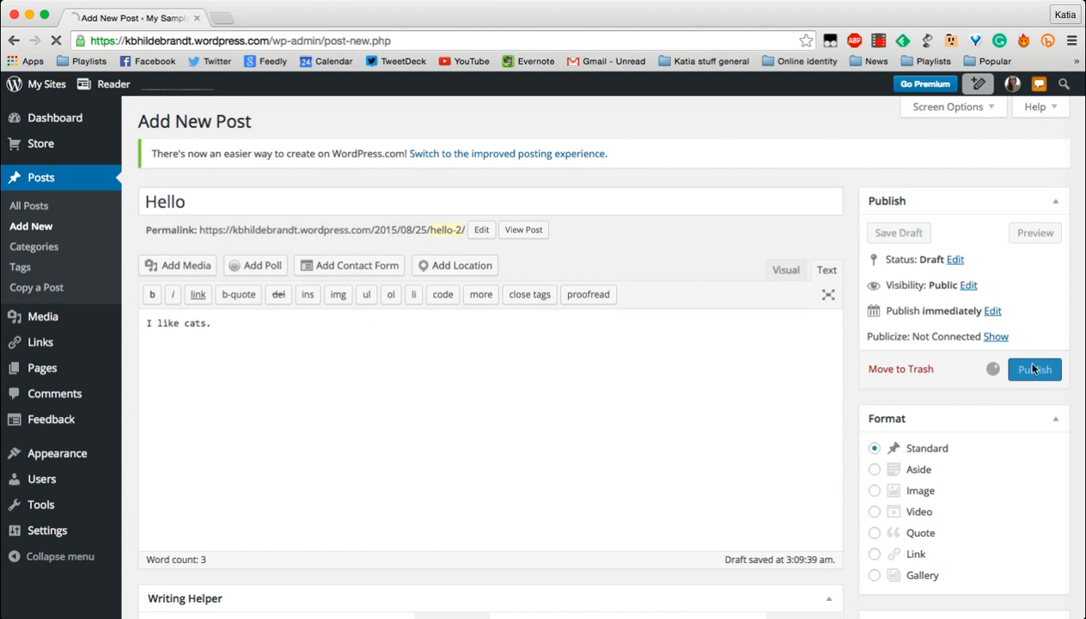
pyautogui.click(1035, 368)
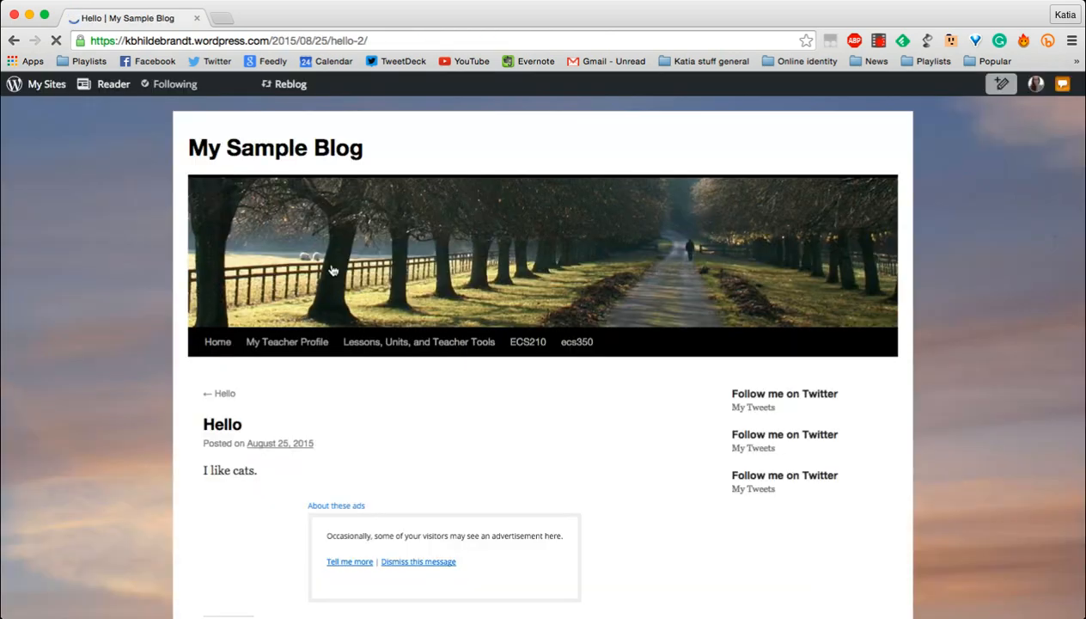
# - Follow the post's 'Postsaboutcats' category link to its archive page
pyautogui.scroll(-3)
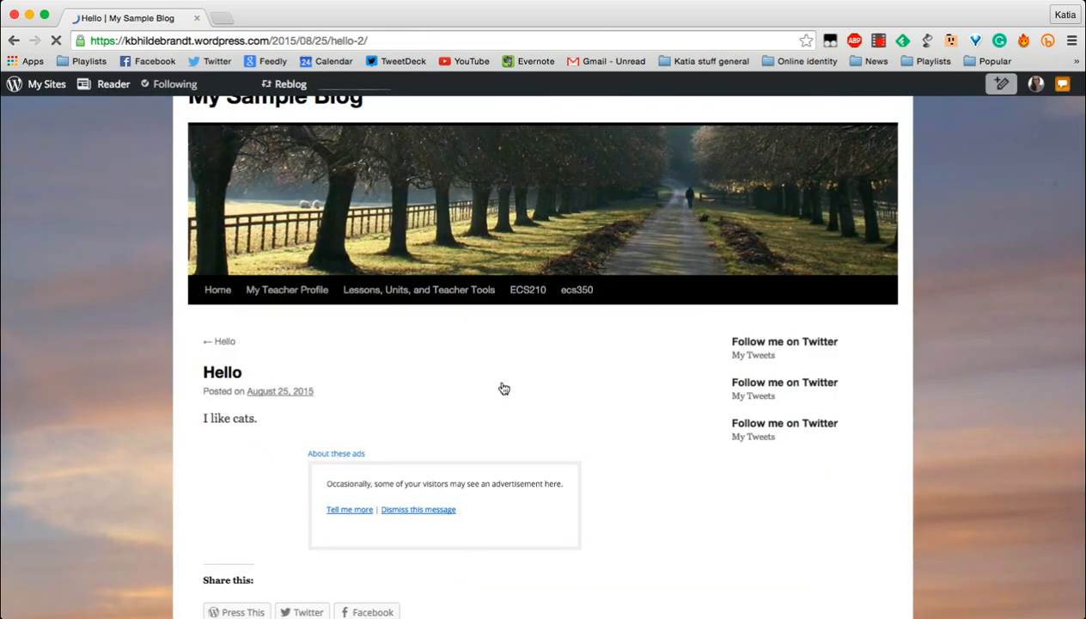
pyautogui.scroll(-3)
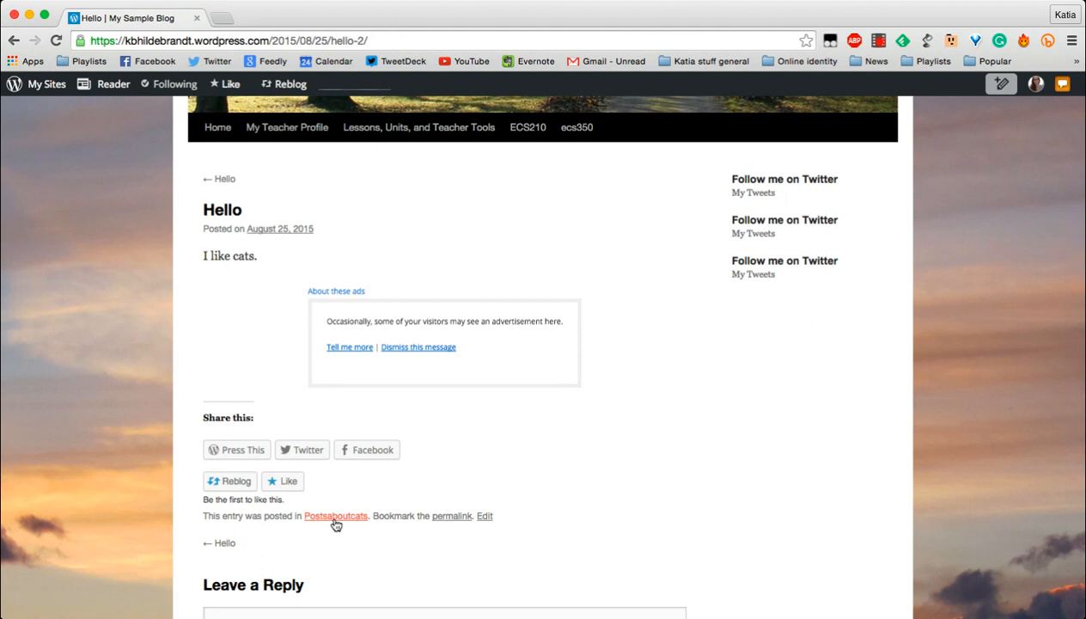
pyautogui.click(335, 516)
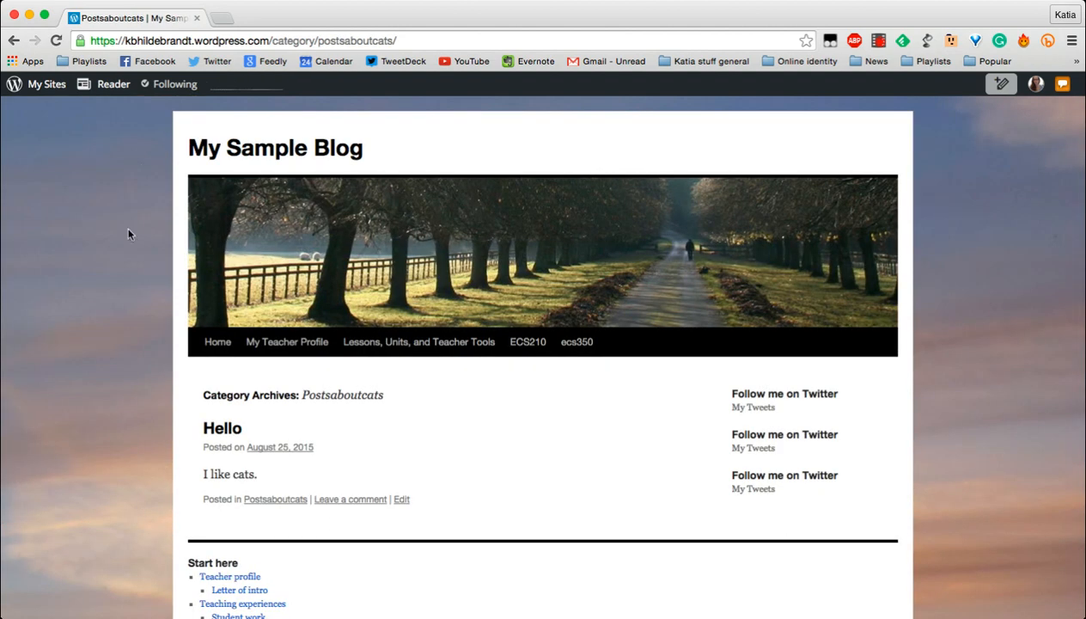
pyautogui.moveTo(351, 417)
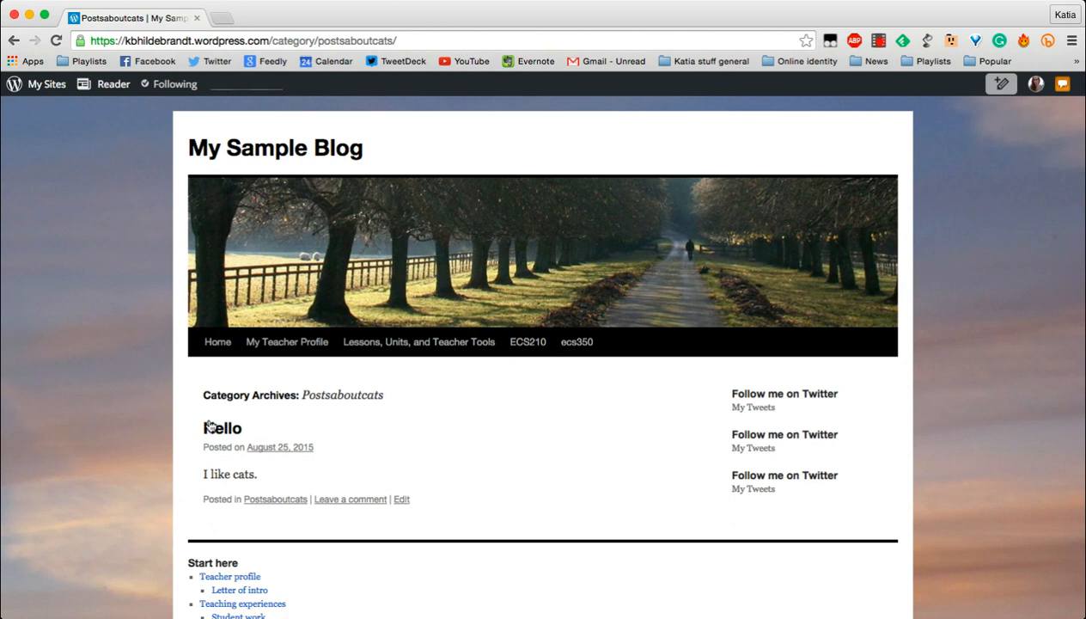
pyautogui.moveTo(275, 498)
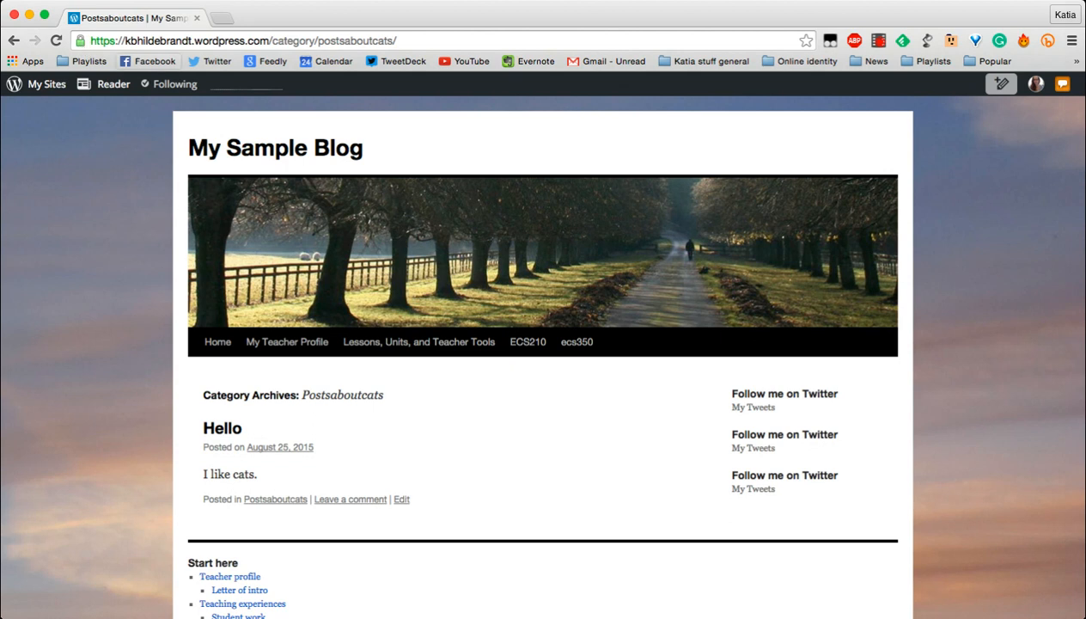
pyautogui.moveTo(348, 67)
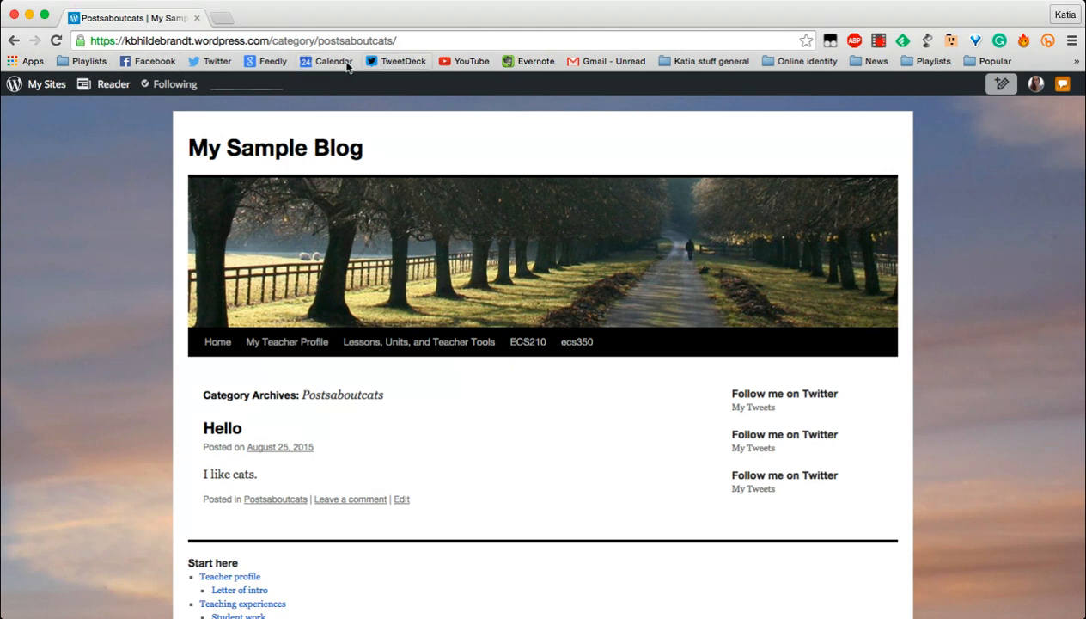
pyautogui.moveTo(248, 121)
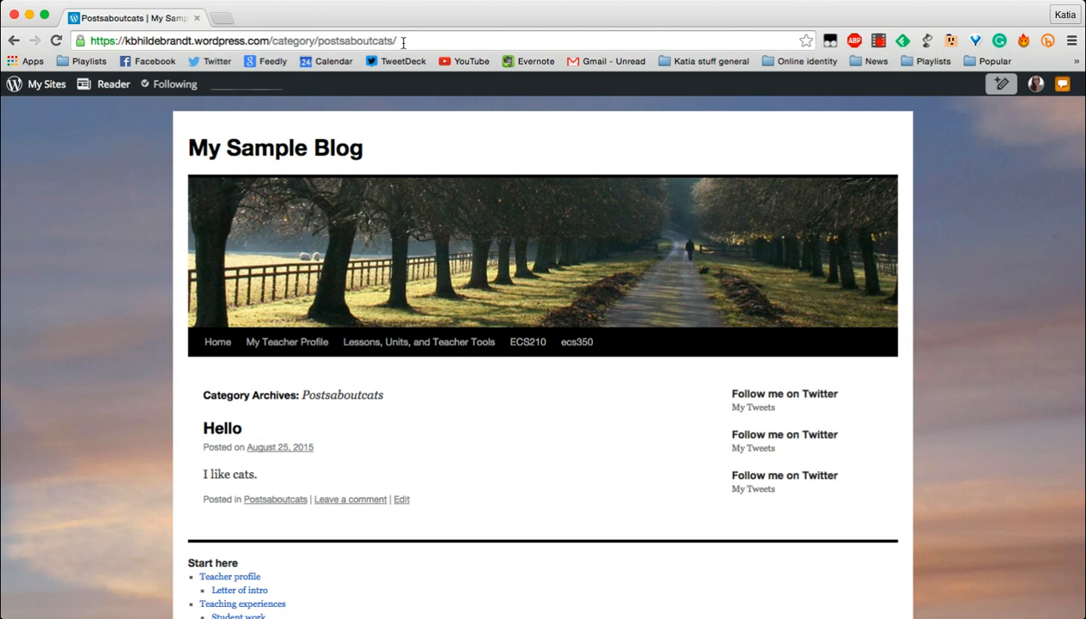
pyautogui.moveTo(384, 75)
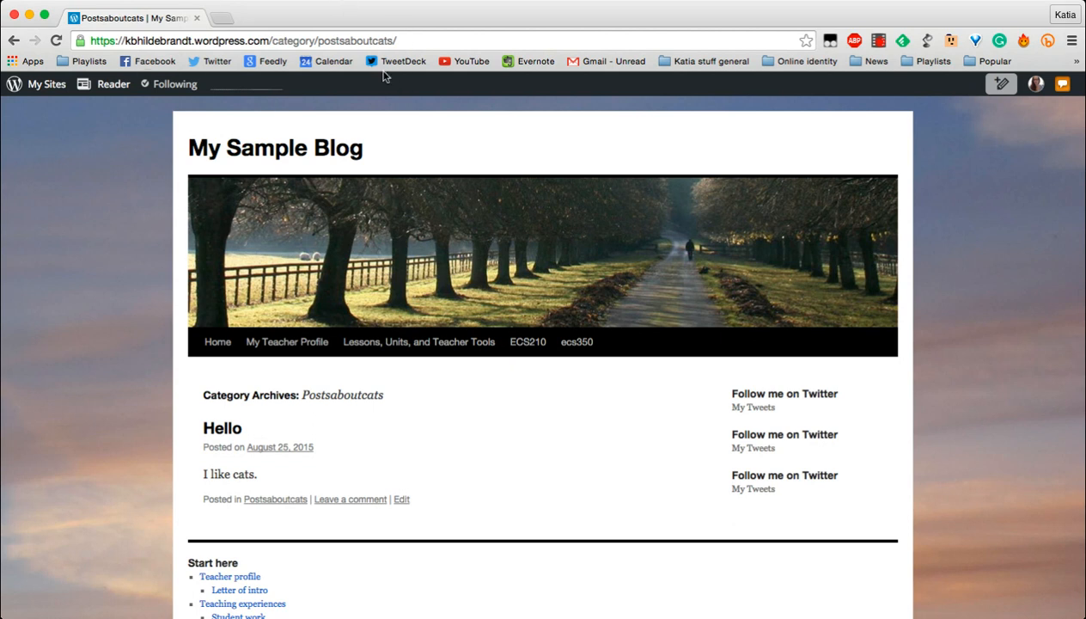